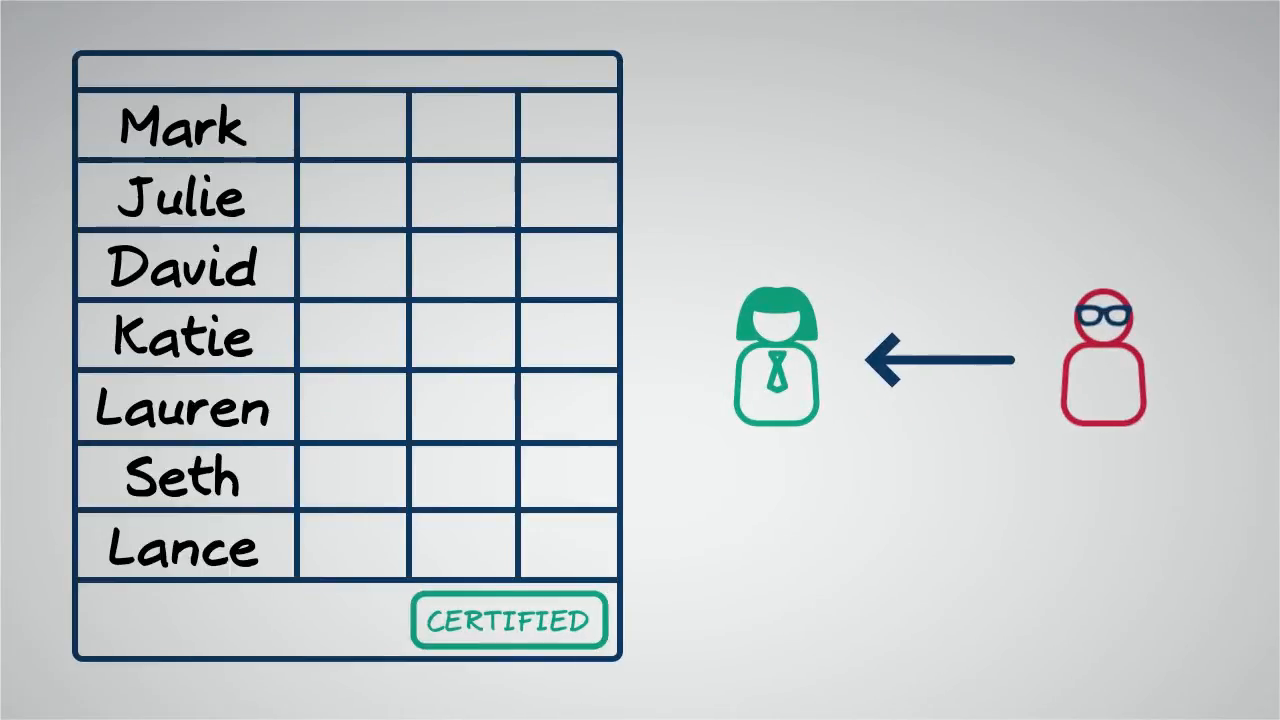
Tick Mark's first access column with an x to certify his access.
left_click(353, 135)
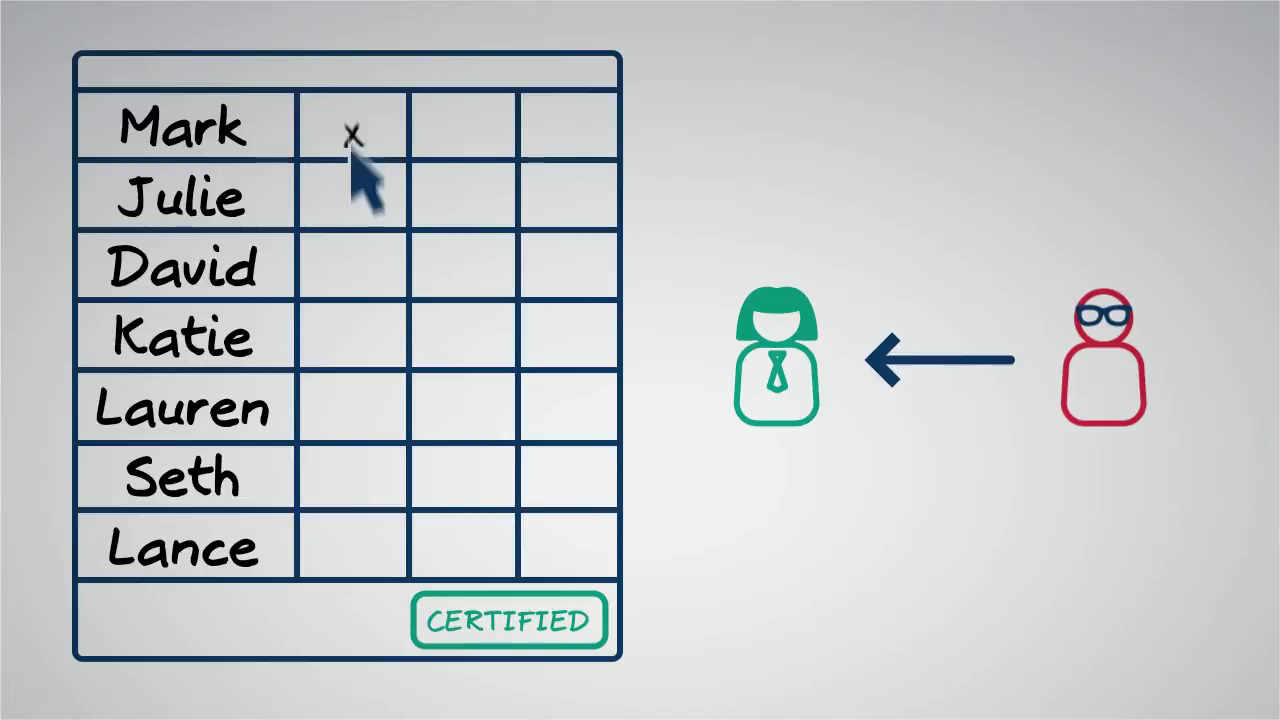